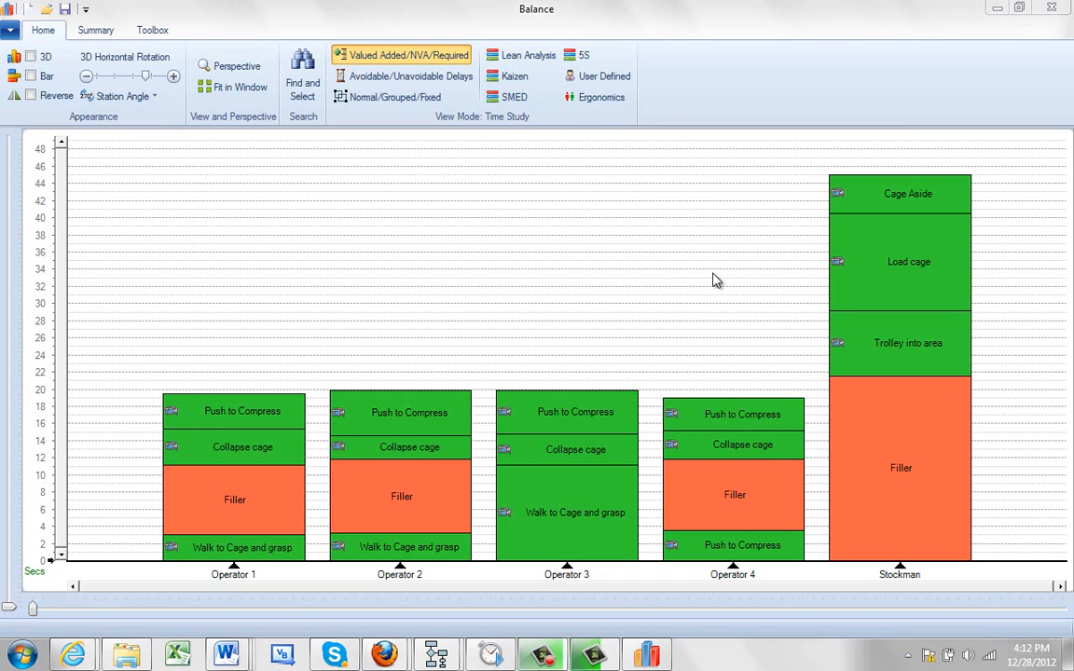
{"action": "mouse_move", "coordinate": [520, 647]}
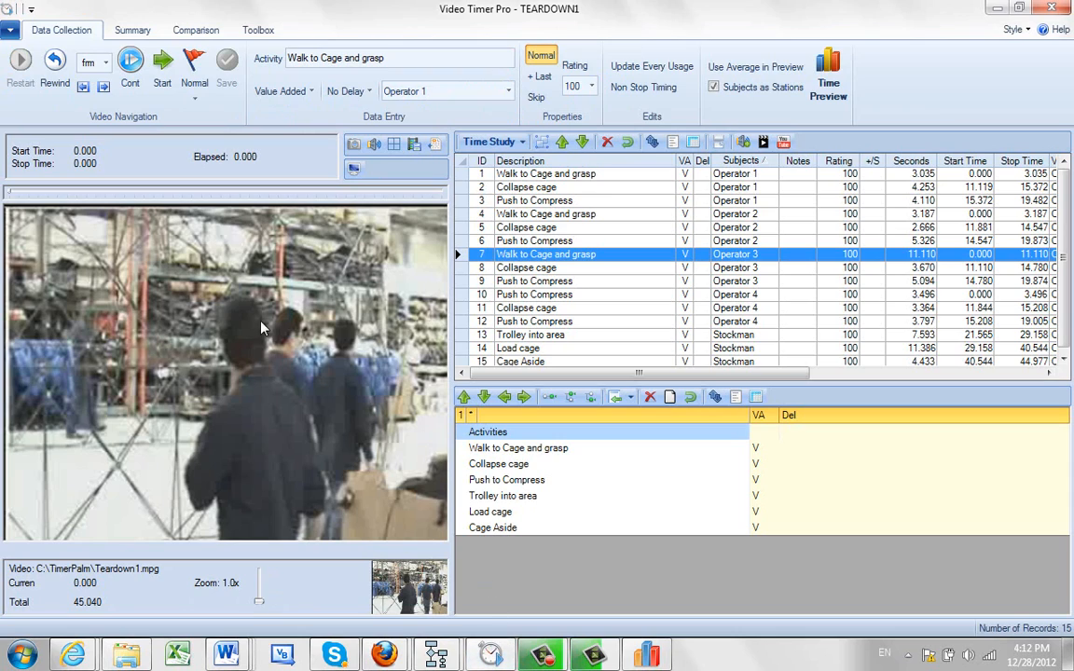
Step: Show the Savings comparison listing original and current work time 123.211 and cycle time 44.977
{"action": "left_click", "coordinate": [130, 63]}
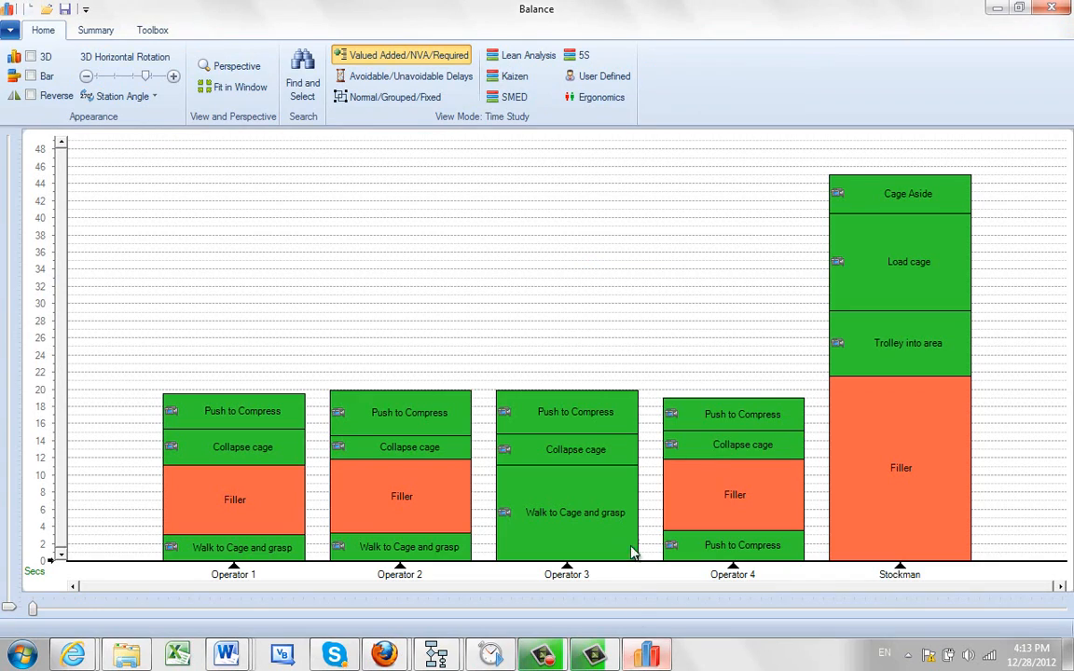
{"action": "mouse_move", "coordinate": [578, 309]}
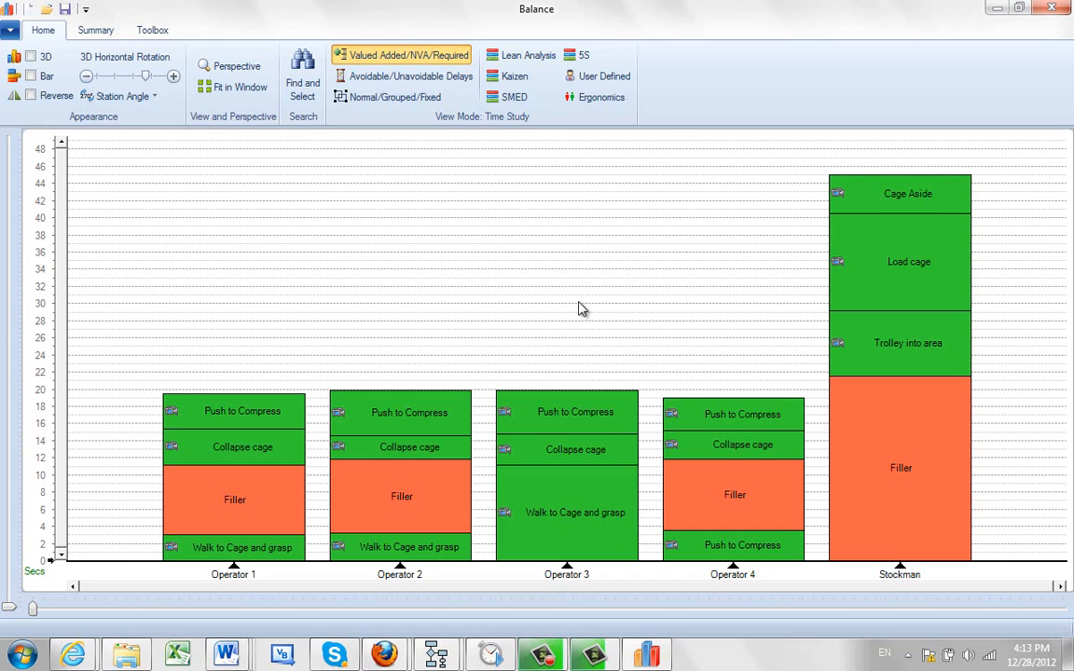
{"action": "mouse_move", "coordinate": [560, 317]}
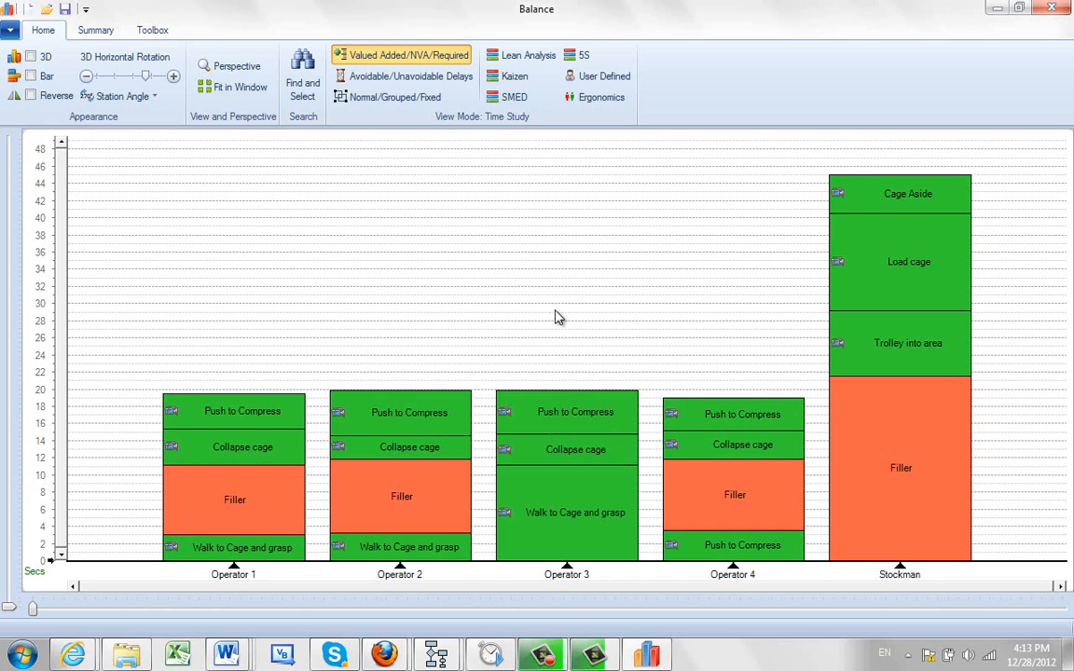
{"action": "mouse_move", "coordinate": [269, 127]}
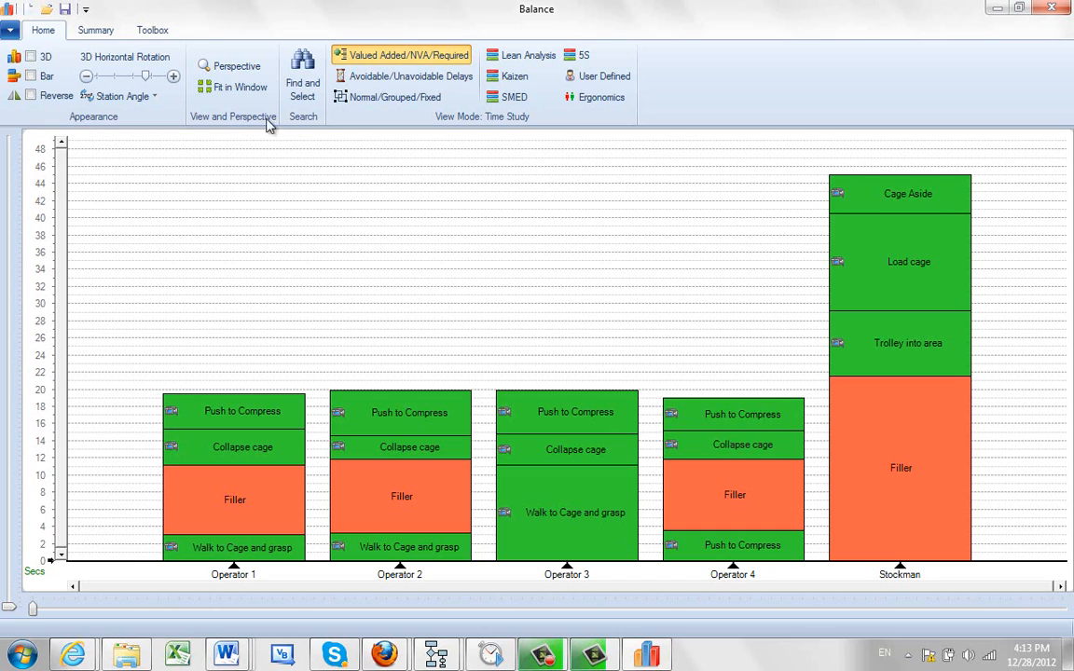
{"action": "left_click", "coordinate": [95, 30]}
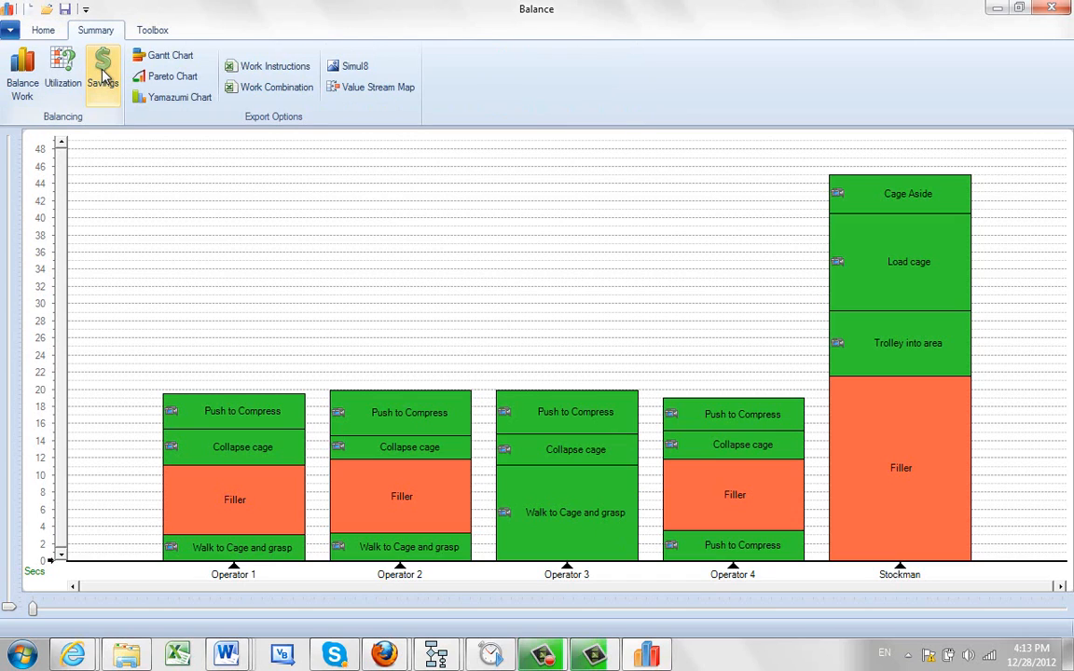
{"action": "left_click", "coordinate": [102, 74]}
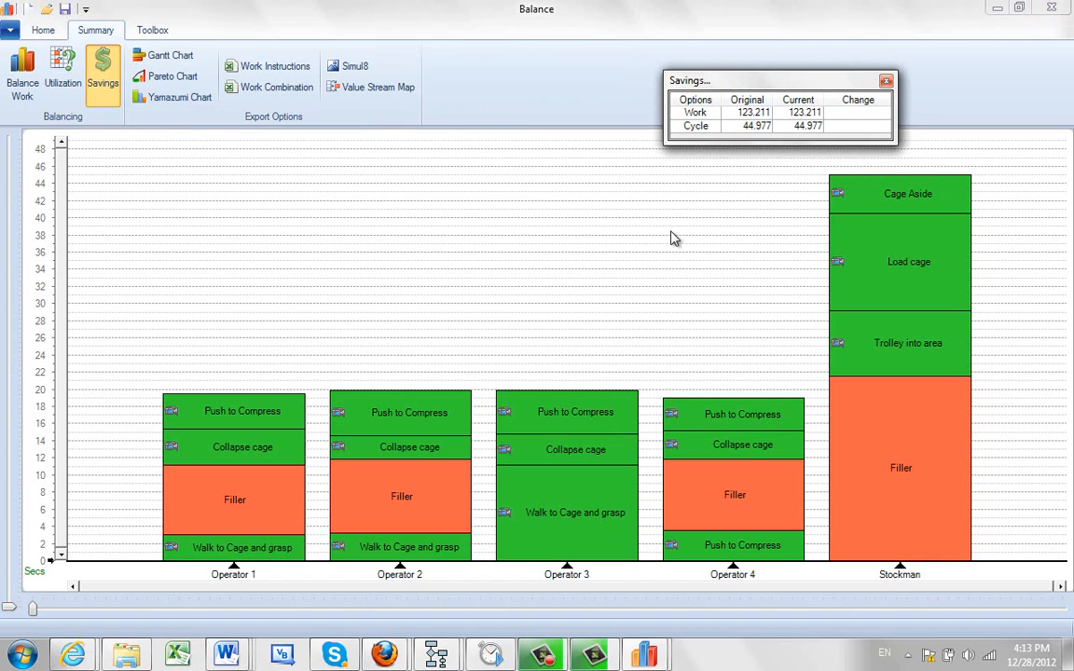
{"action": "mouse_move", "coordinate": [570, 332]}
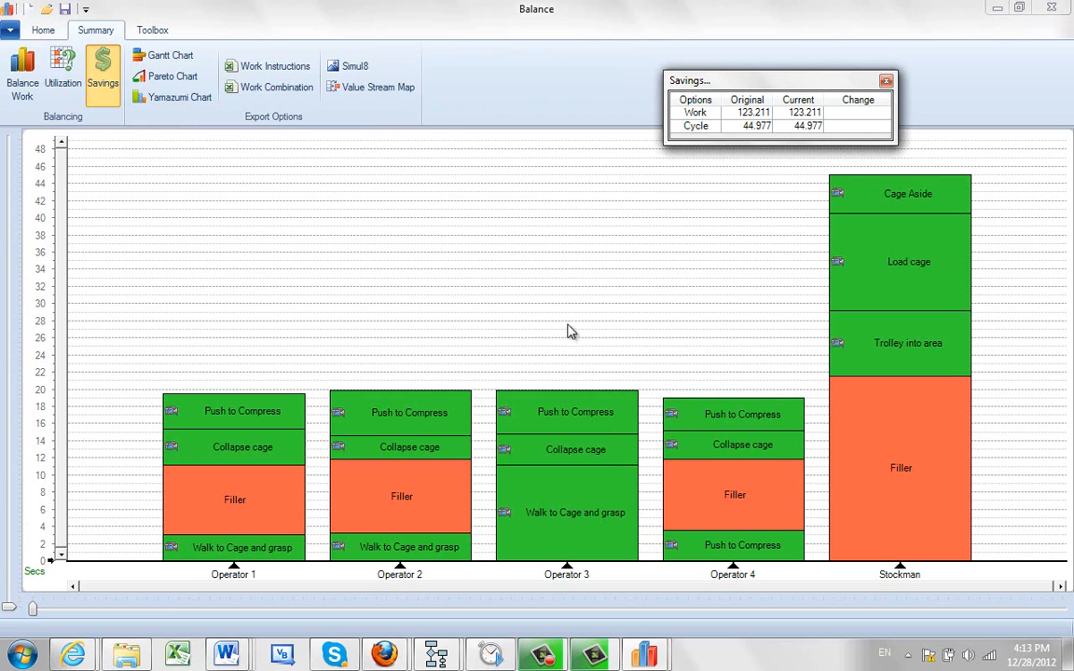
{"action": "left_click", "coordinate": [504, 513]}
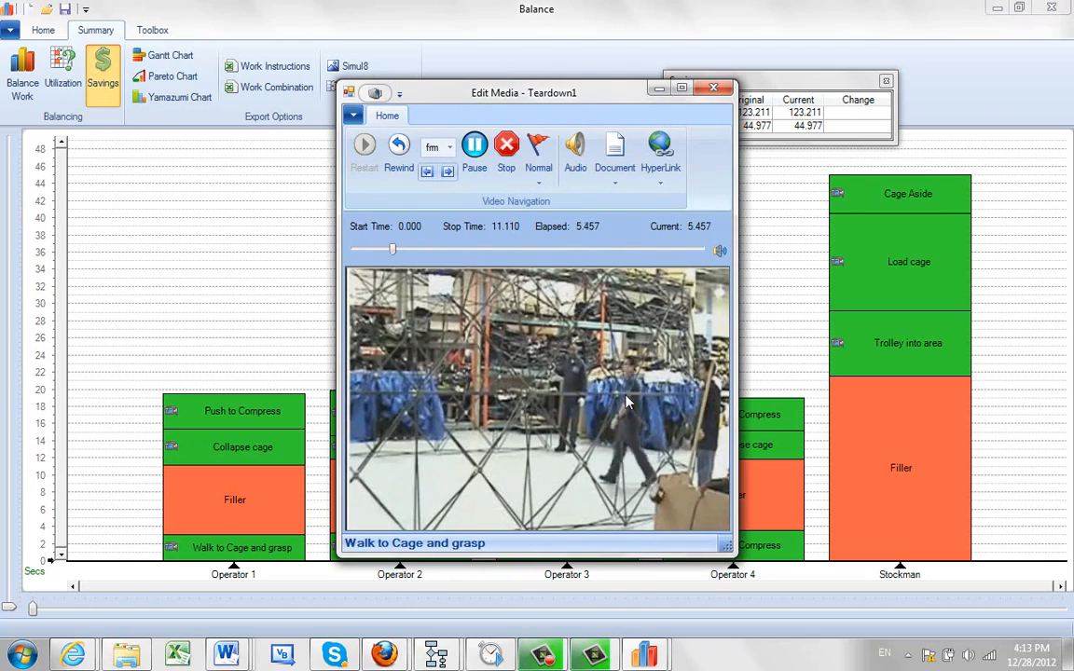
{"action": "left_click", "coordinate": [508, 145]}
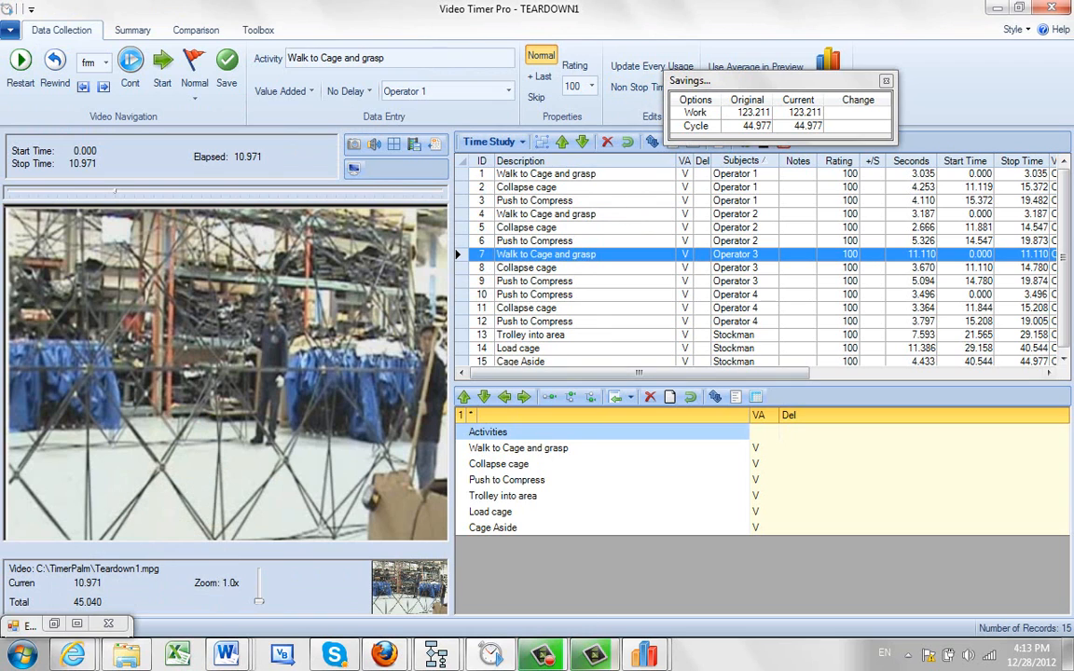
{"action": "left_click", "coordinate": [95, 30]}
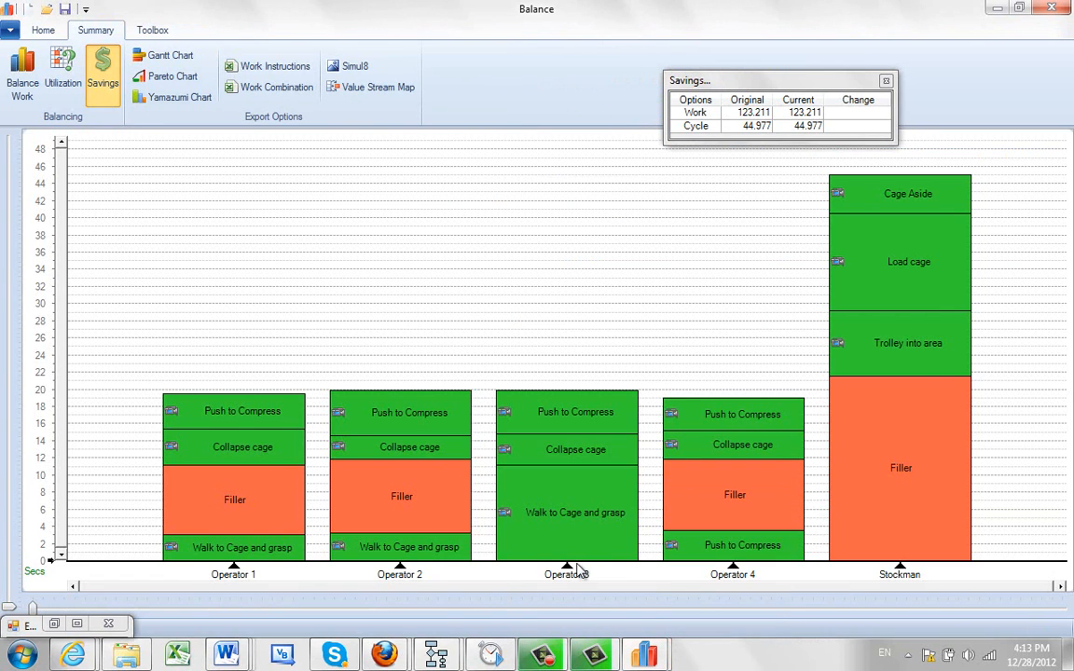
{"action": "mouse_move", "coordinate": [414, 496]}
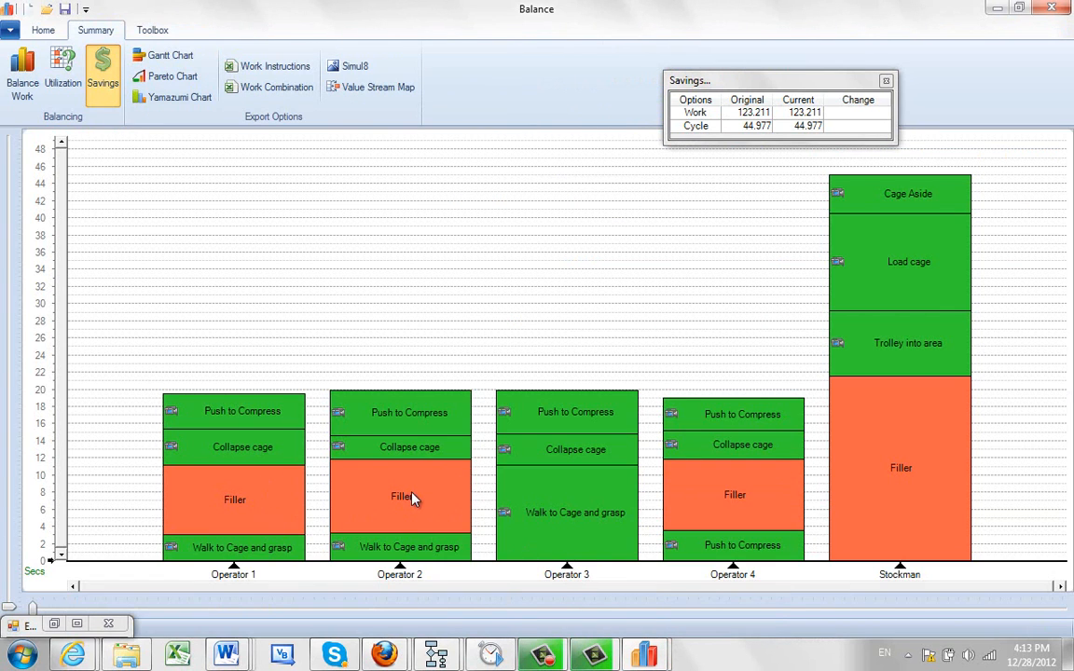
{"action": "mouse_move", "coordinate": [649, 550]}
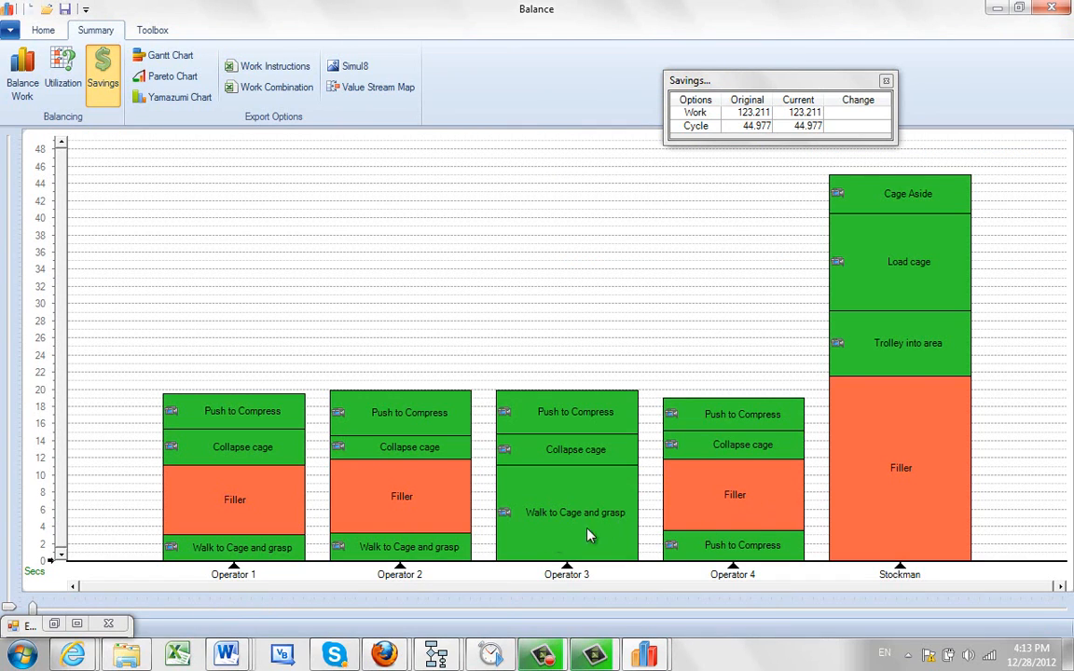
{"action": "mouse_move", "coordinate": [555, 544]}
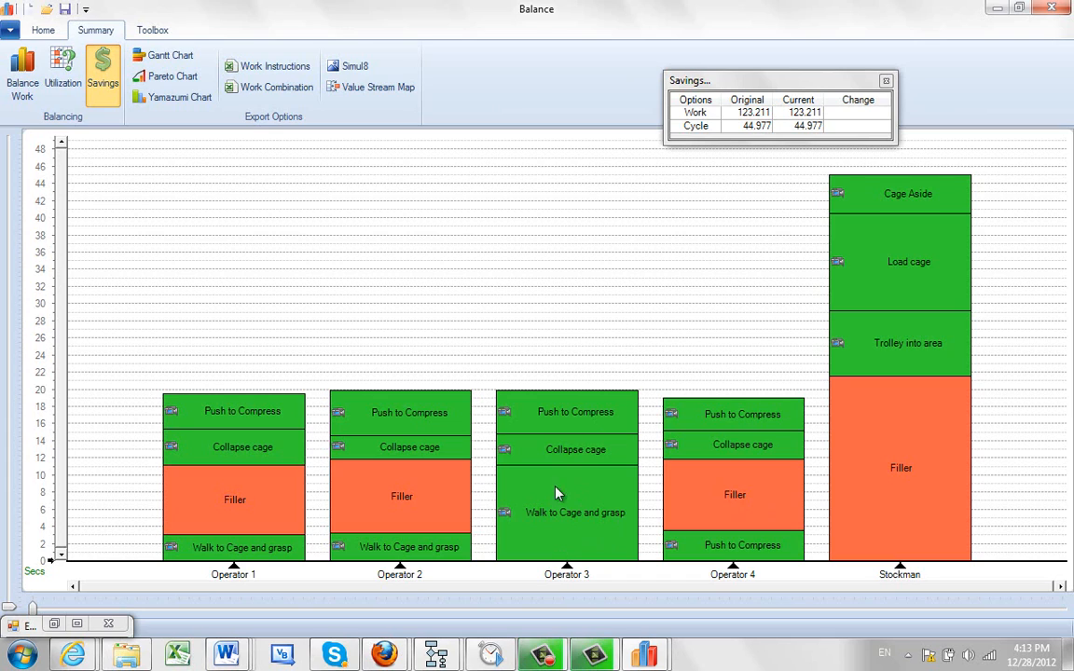
{"action": "mouse_move", "coordinate": [568, 511]}
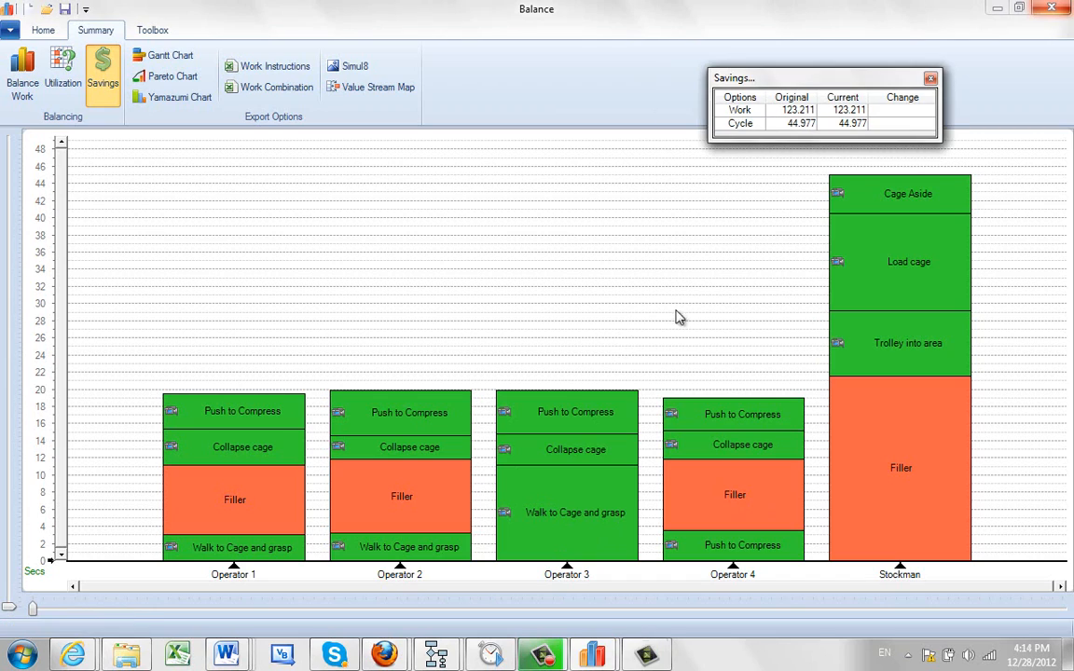
{"action": "mouse_move", "coordinate": [560, 425]}
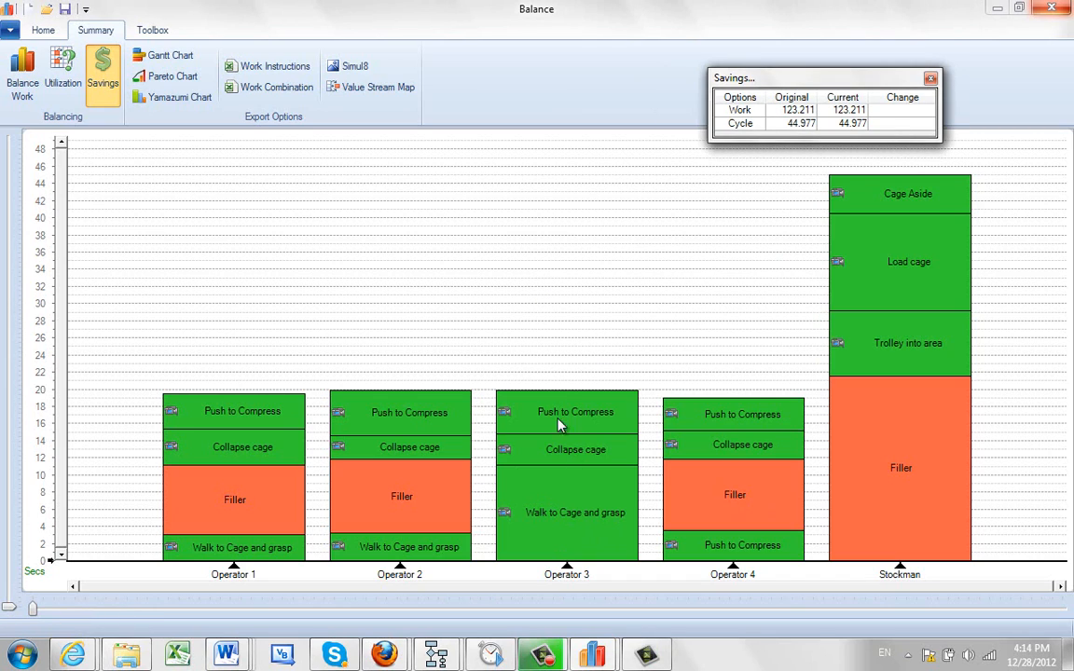
{"action": "mouse_move", "coordinate": [578, 518]}
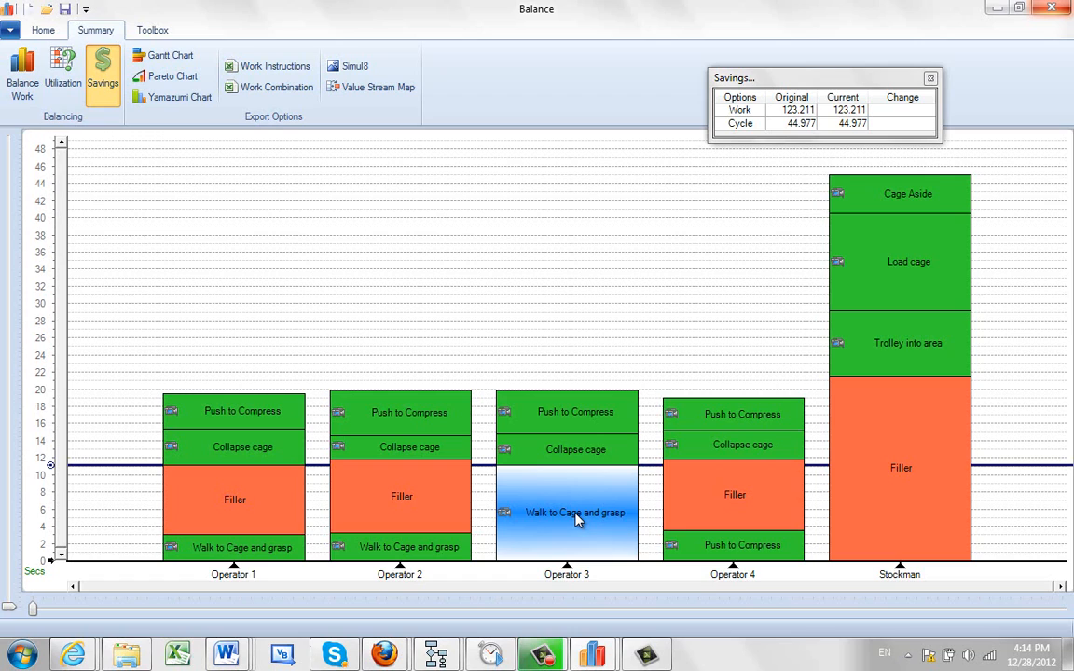
{"action": "mouse_move", "coordinate": [587, 519]}
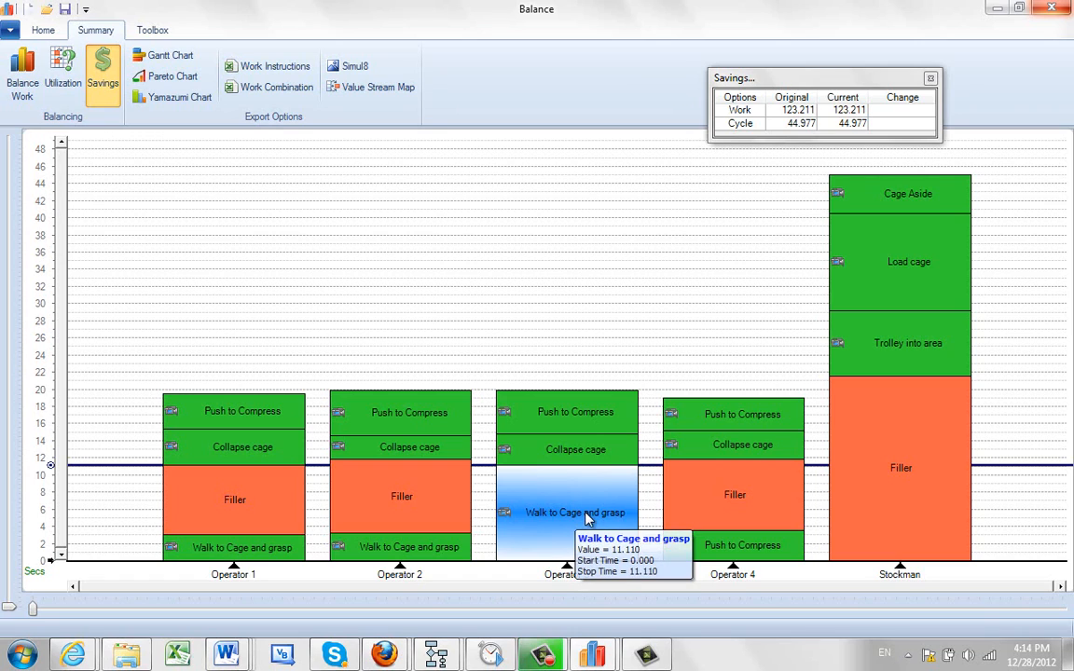
{"action": "mouse_move", "coordinate": [596, 496]}
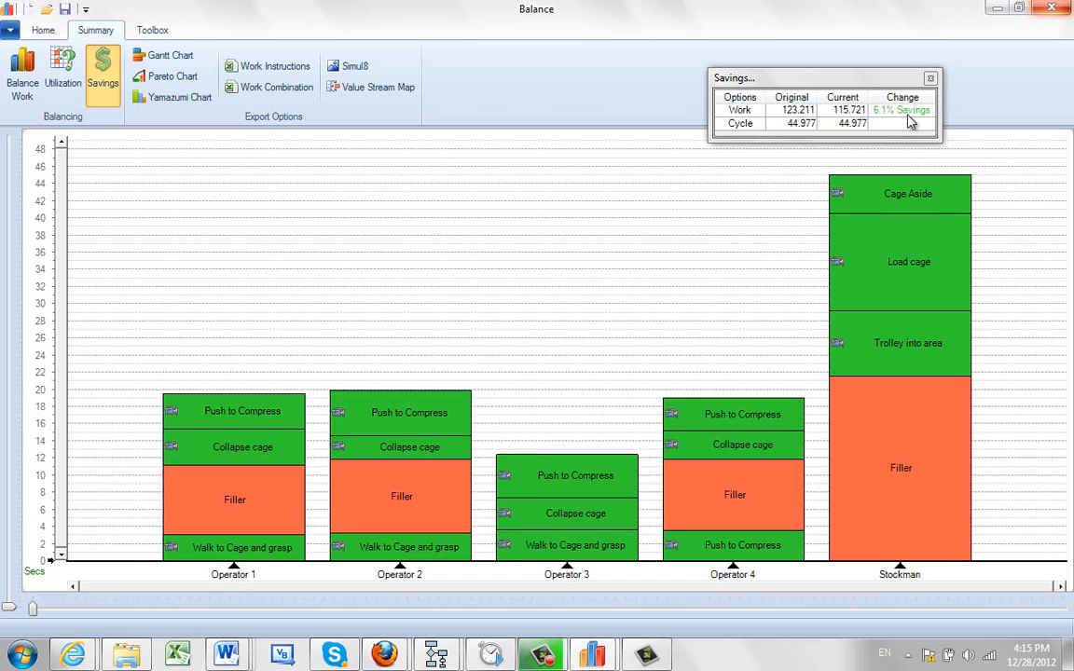
{"action": "mouse_move", "coordinate": [724, 153]}
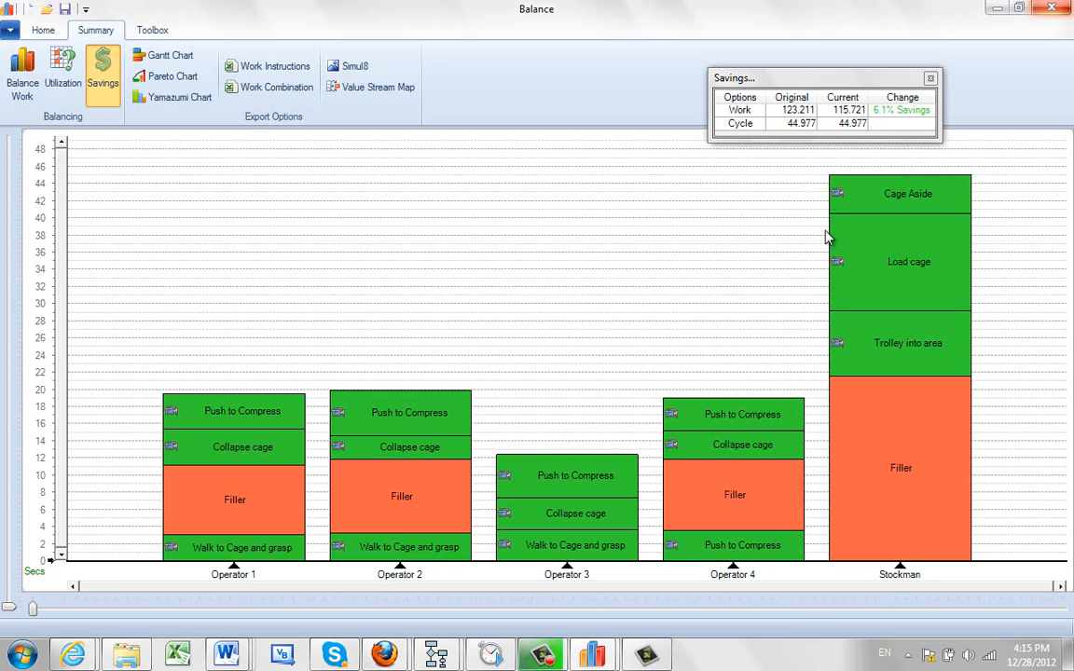
{"action": "mouse_move", "coordinate": [856, 201]}
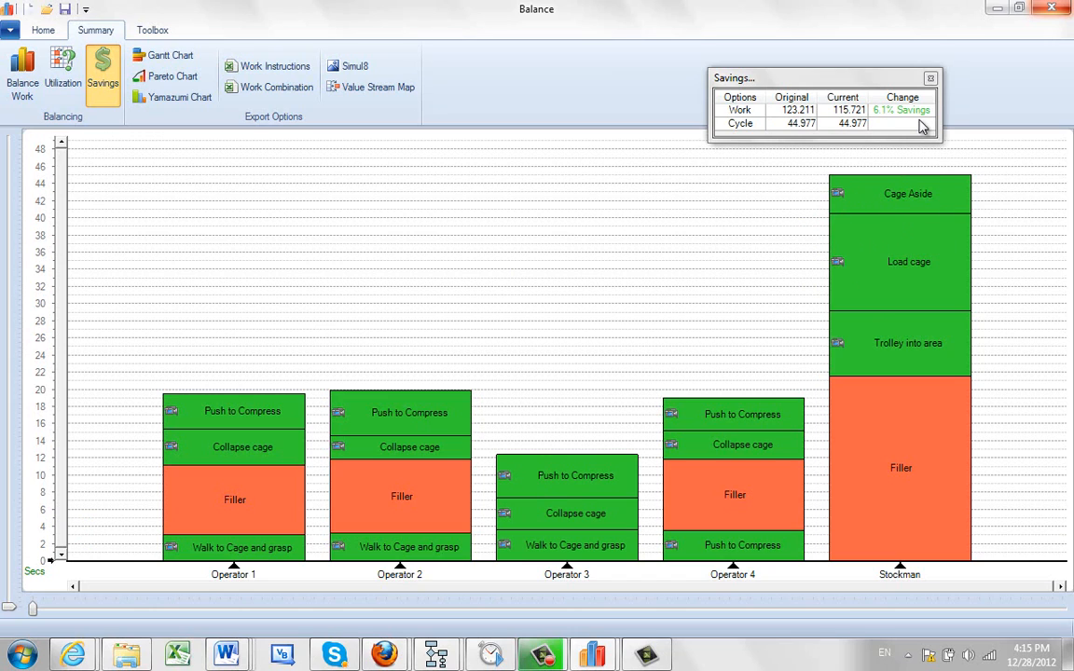
{"action": "mouse_move", "coordinate": [593, 527]}
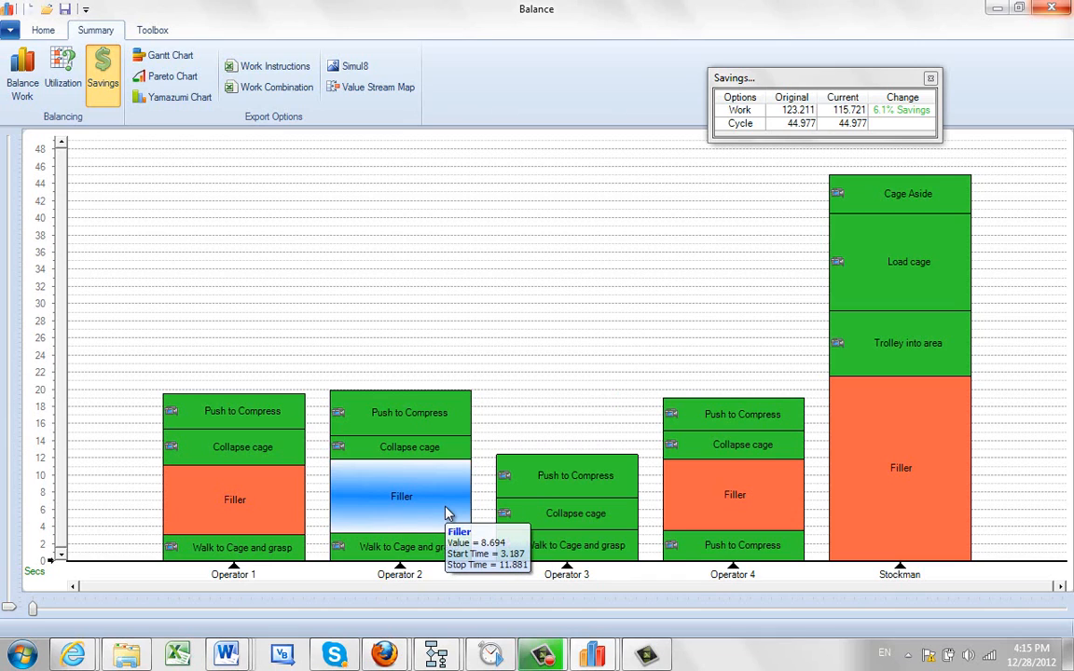
{"action": "mouse_move", "coordinate": [448, 511]}
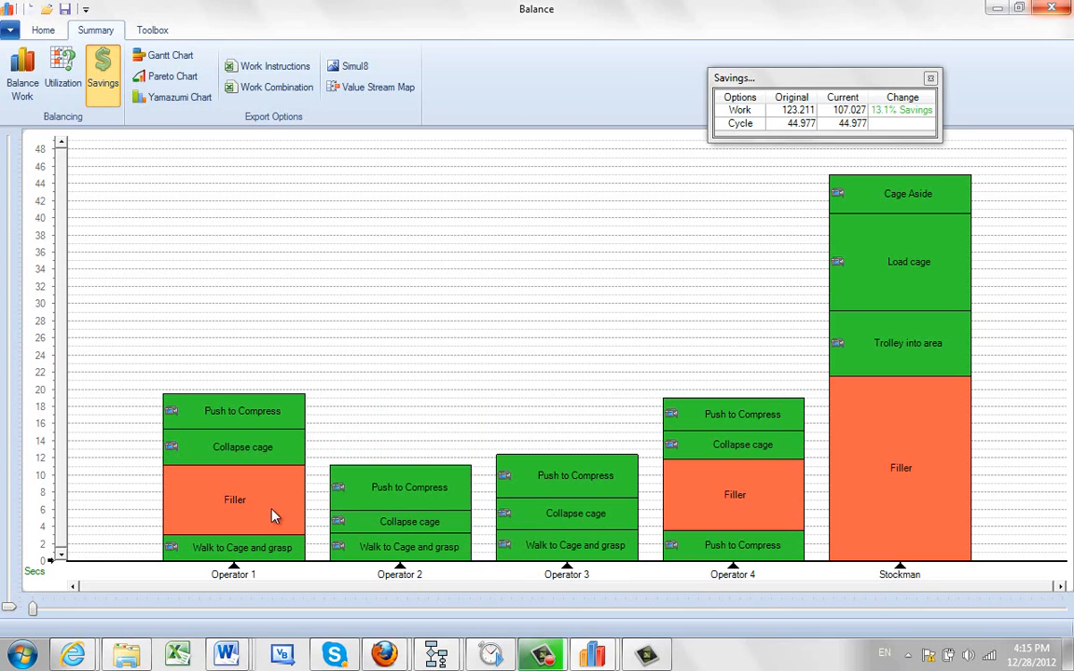
Step: Delete Operator 1's Filler block via Delete Activity, bringing current work time to 98.943
{"action": "right_click", "coordinate": [235, 499]}
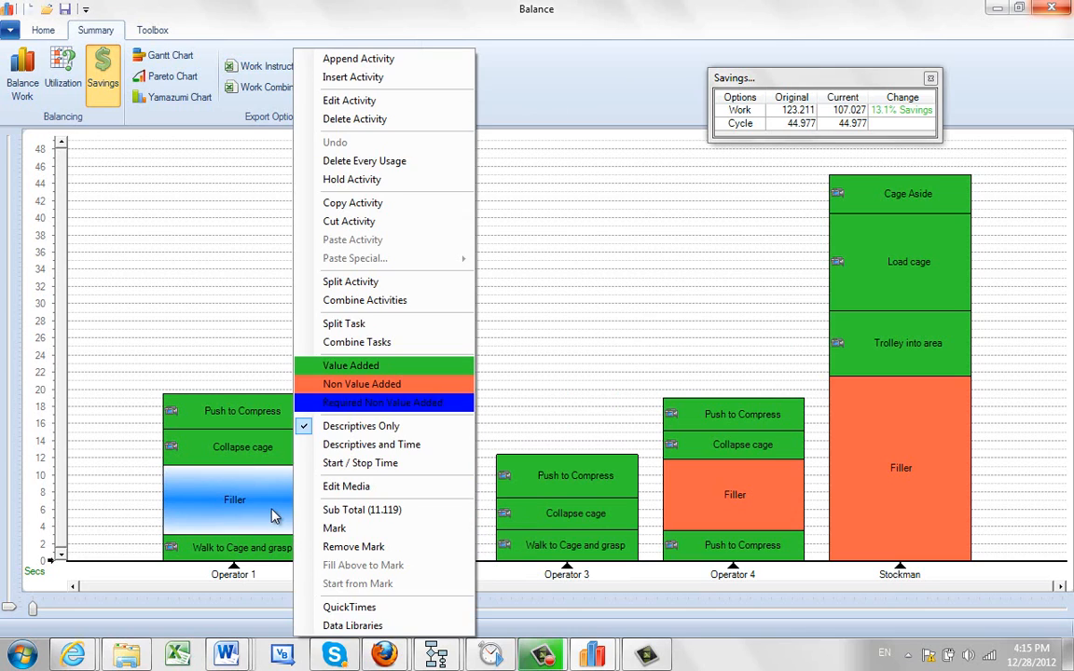
{"action": "mouse_move", "coordinate": [377, 126]}
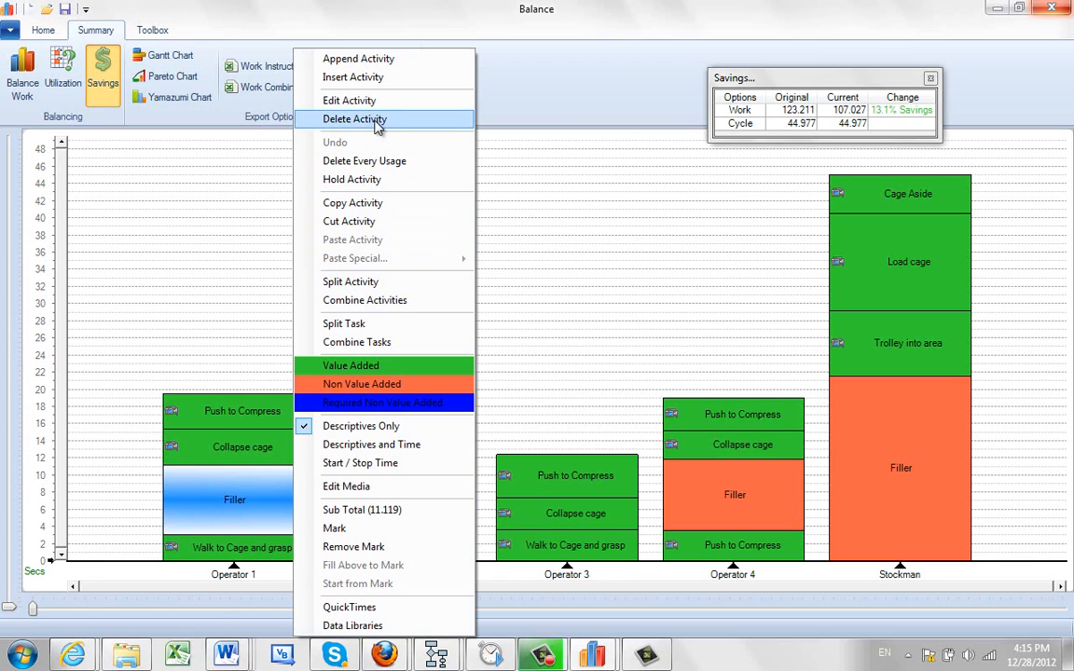
{"action": "left_click", "coordinate": [354, 119]}
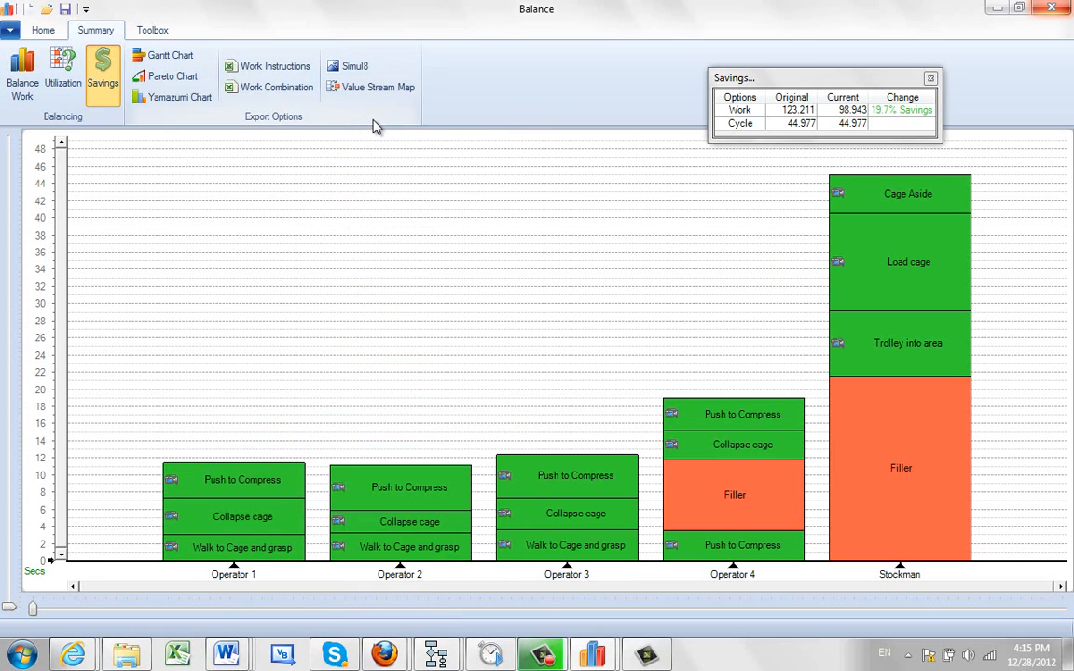
{"action": "mouse_move", "coordinate": [534, 322]}
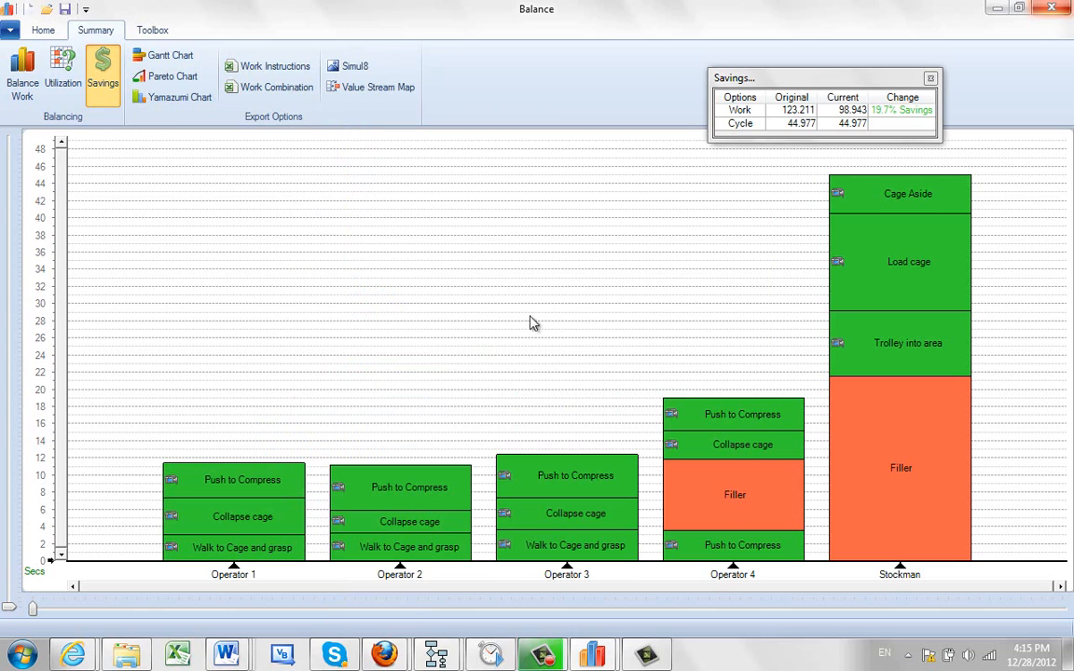
{"action": "mouse_move", "coordinate": [806, 332]}
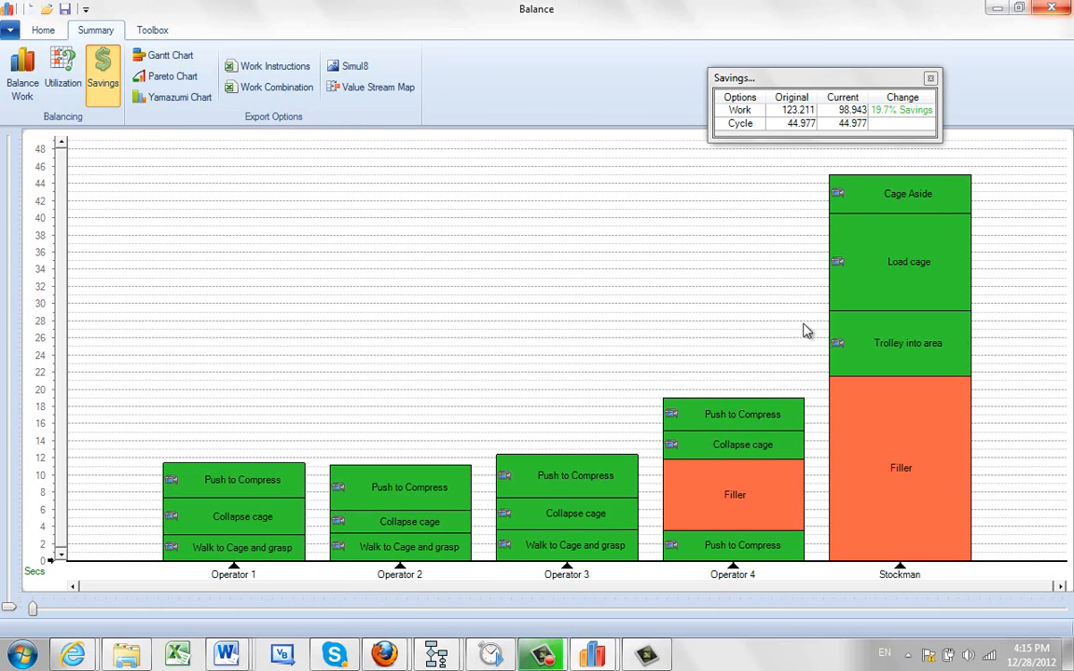
{"action": "mouse_move", "coordinate": [736, 492]}
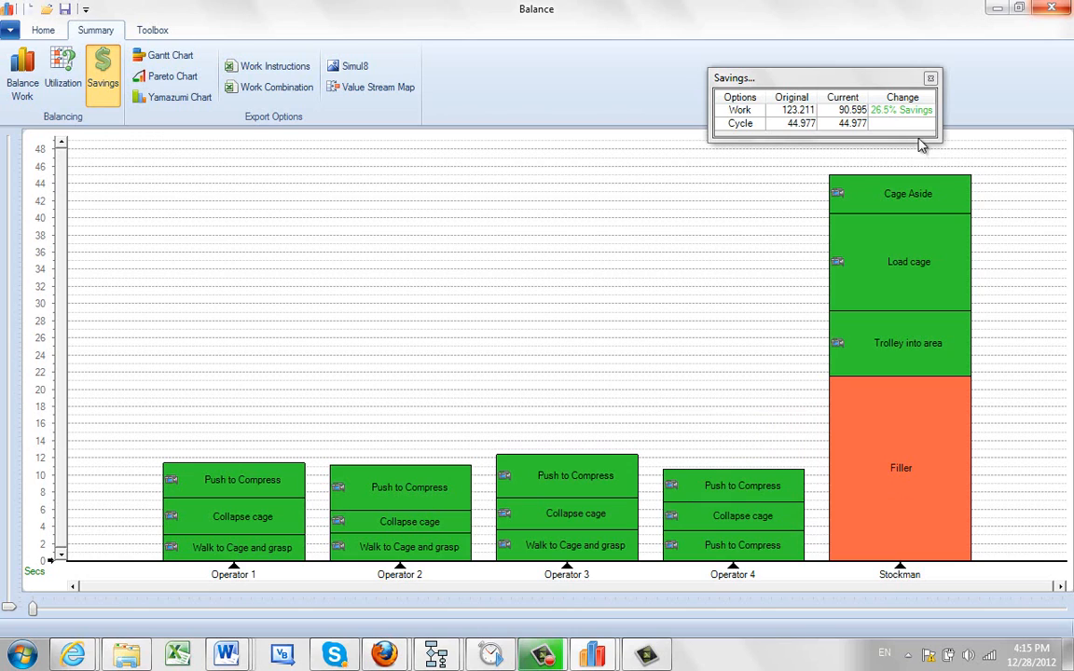
{"action": "mouse_move", "coordinate": [895, 127]}
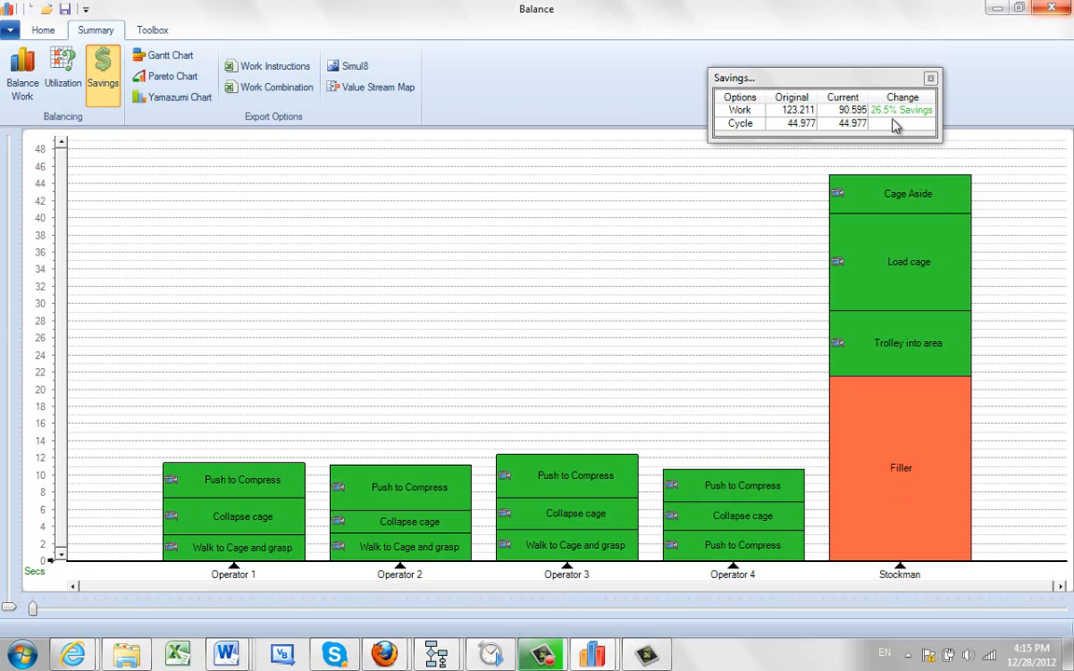
{"action": "mouse_move", "coordinate": [867, 427]}
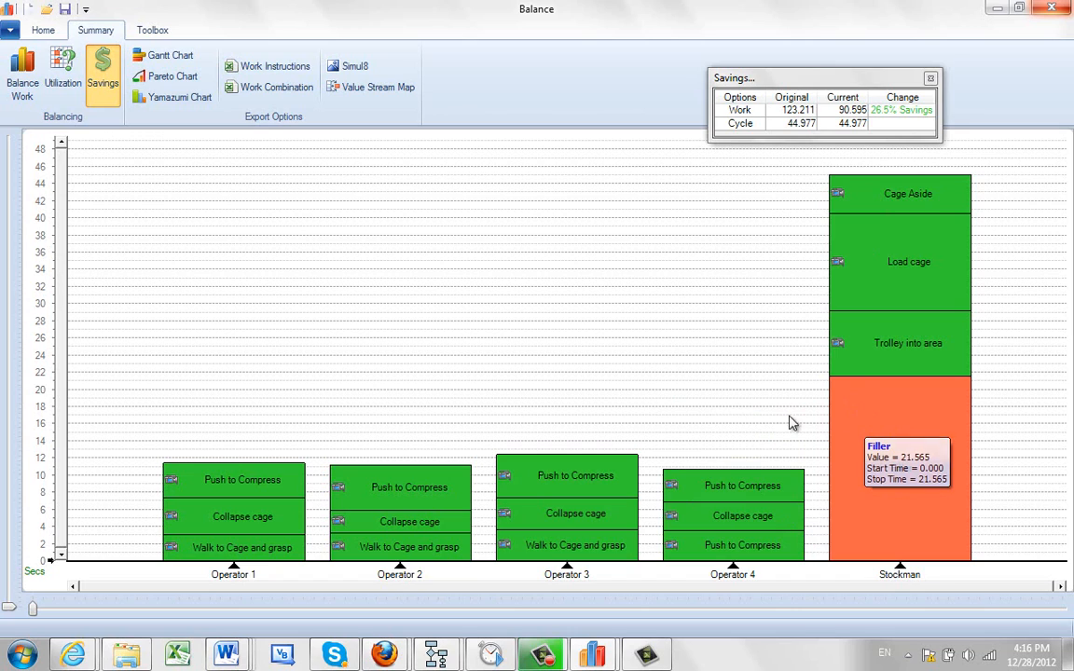
{"action": "mouse_move", "coordinate": [898, 427]}
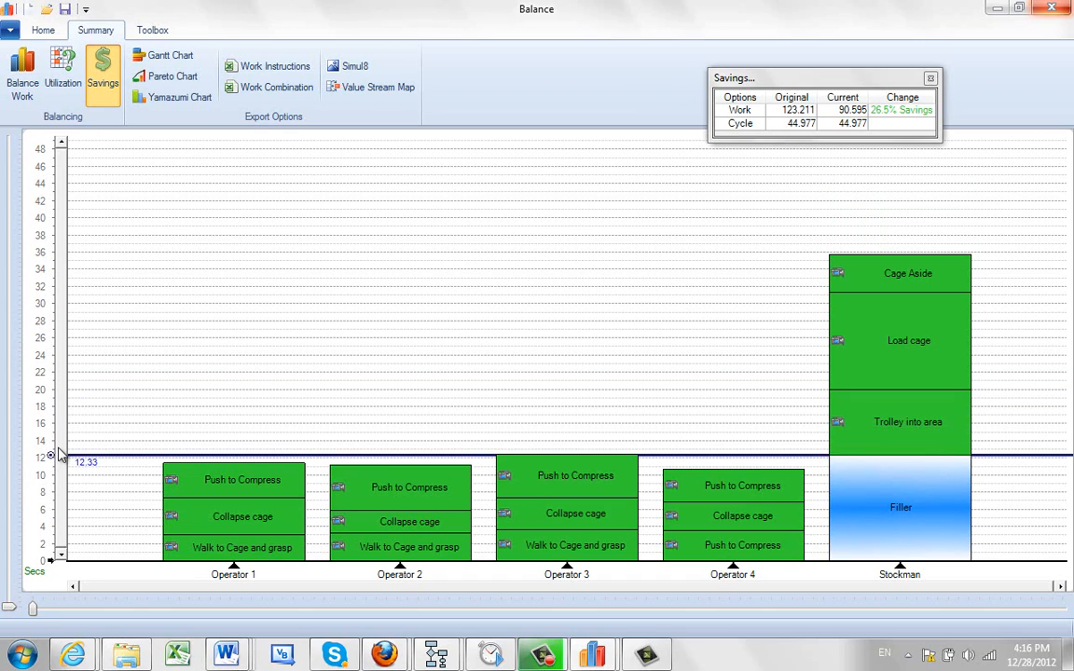
{"action": "mouse_move", "coordinate": [895, 511]}
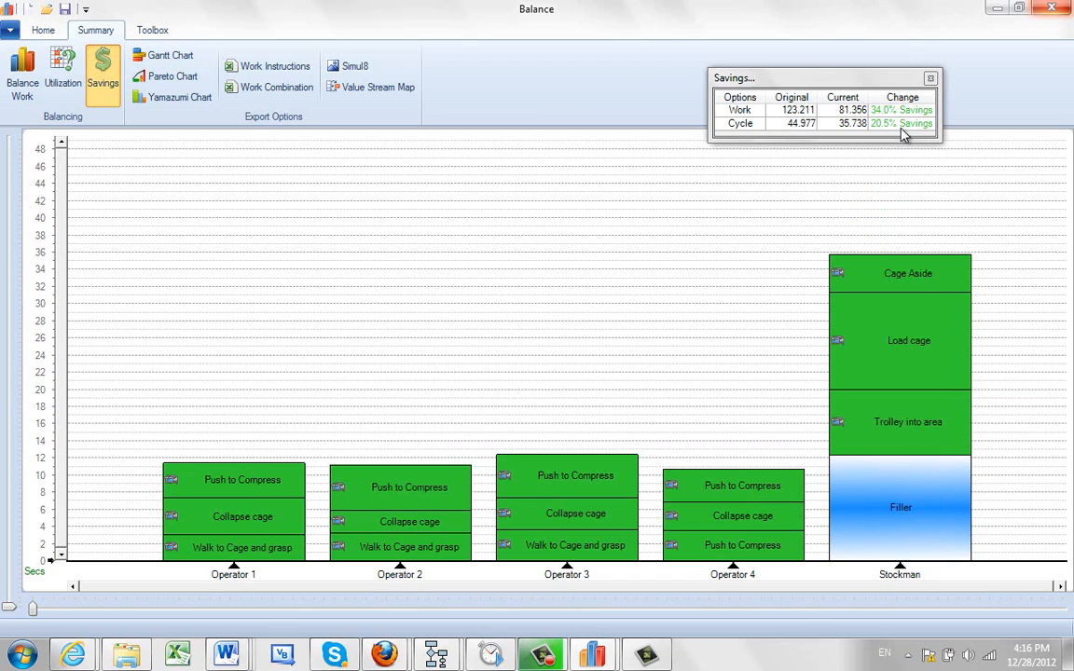
{"action": "mouse_move", "coordinate": [835, 268]}
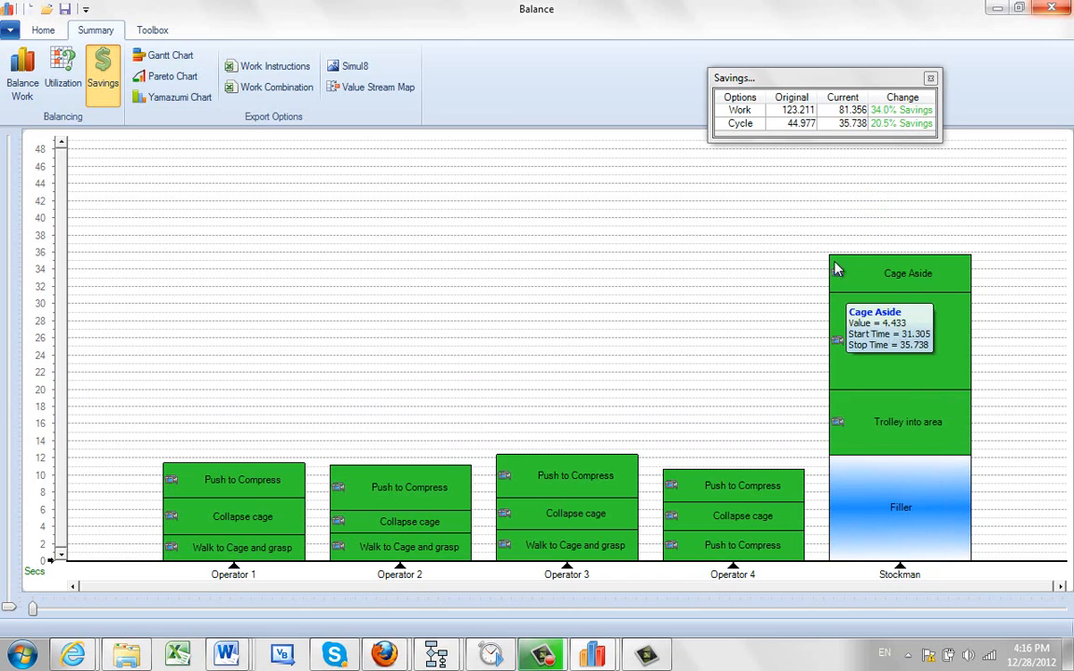
{"action": "mouse_move", "coordinate": [768, 174]}
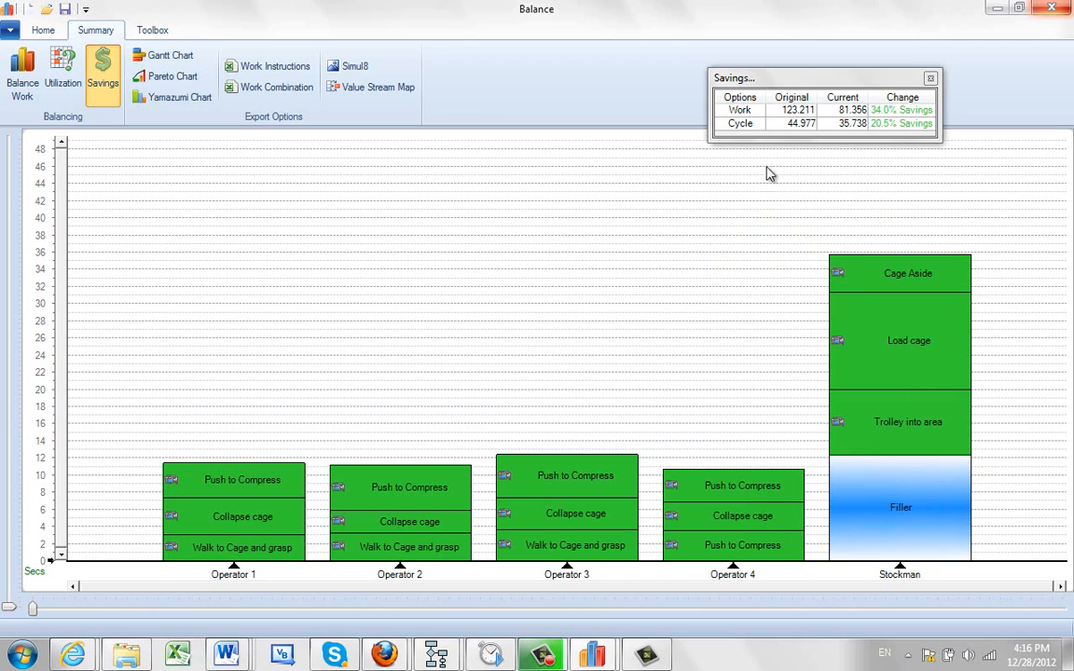
{"action": "mouse_move", "coordinate": [731, 321]}
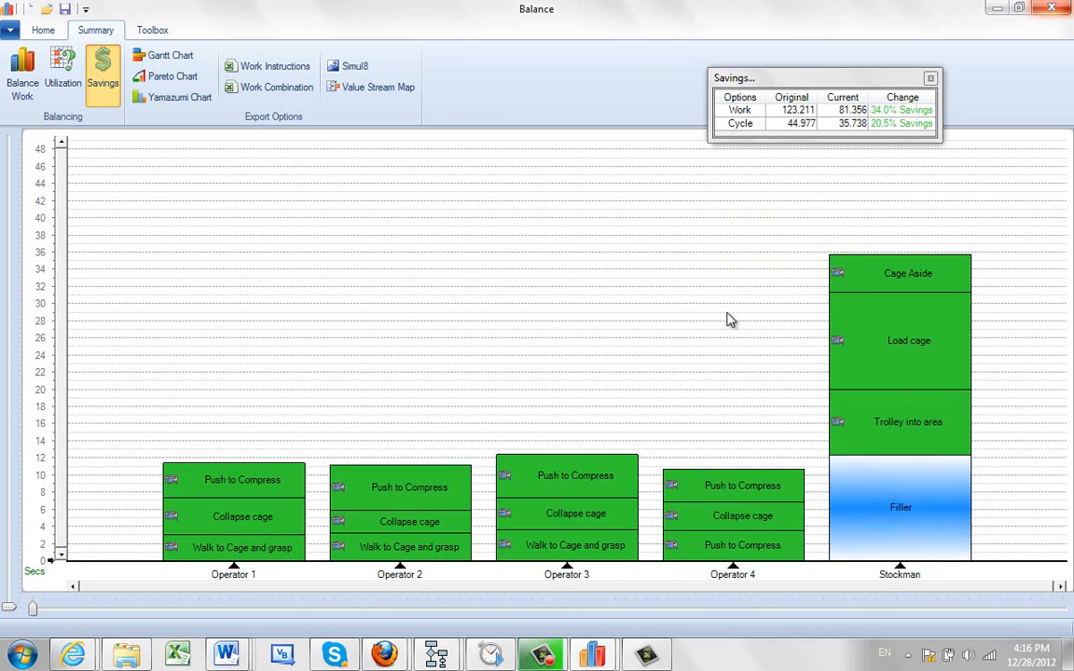